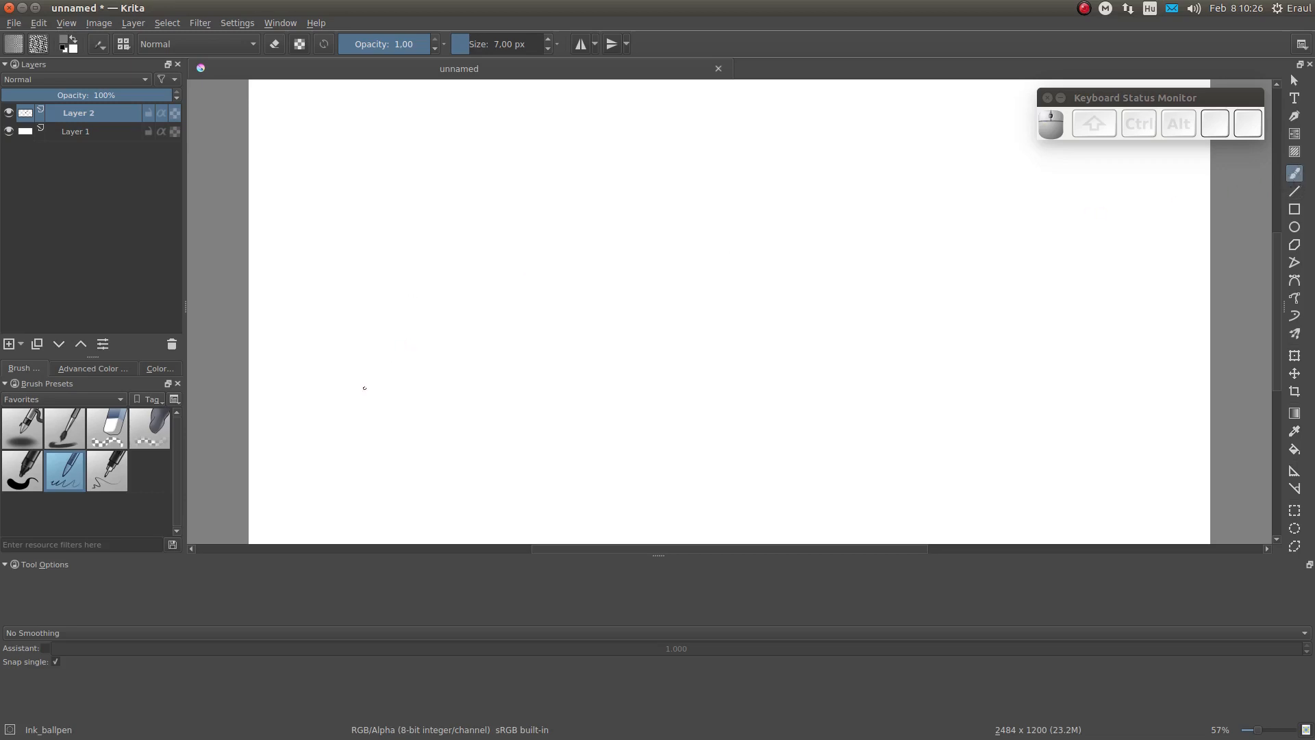
# Keep No Smoothing and freehand a squiggle and a circle at the top-left.
pyautogui.click(33, 632)
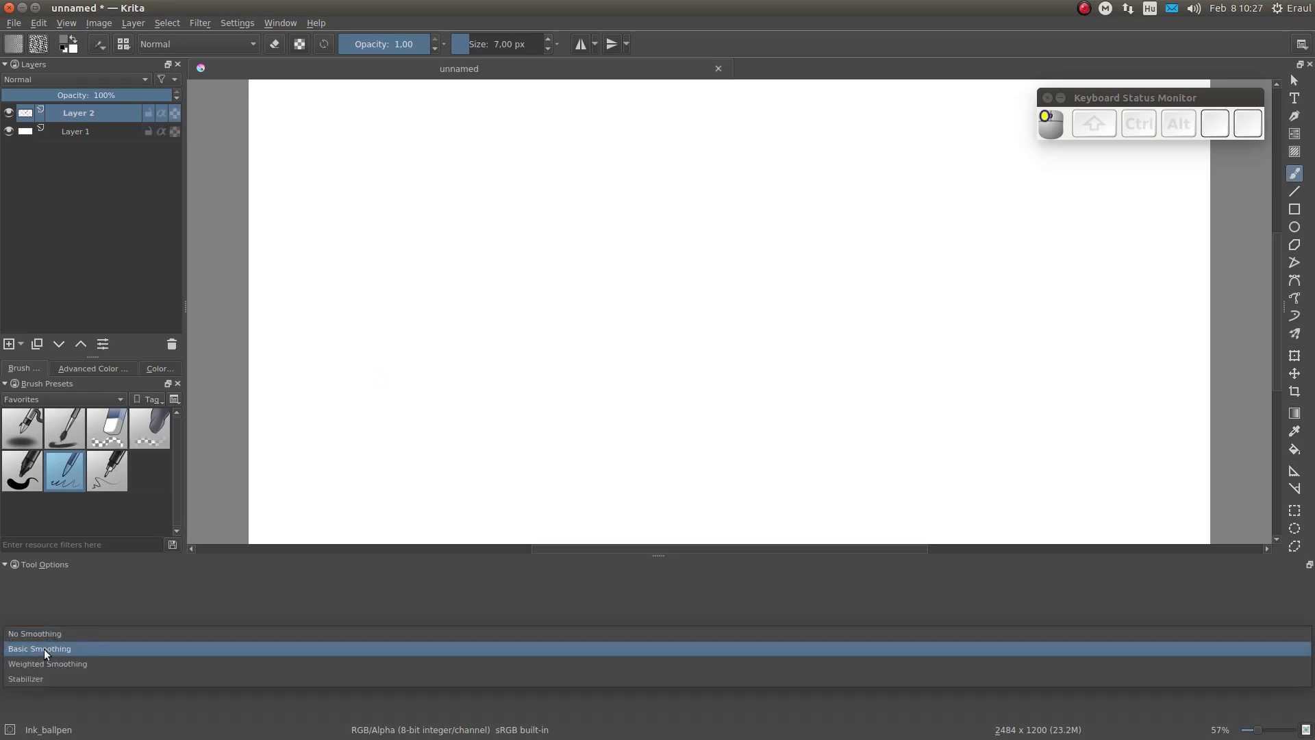
pyautogui.click(34, 632)
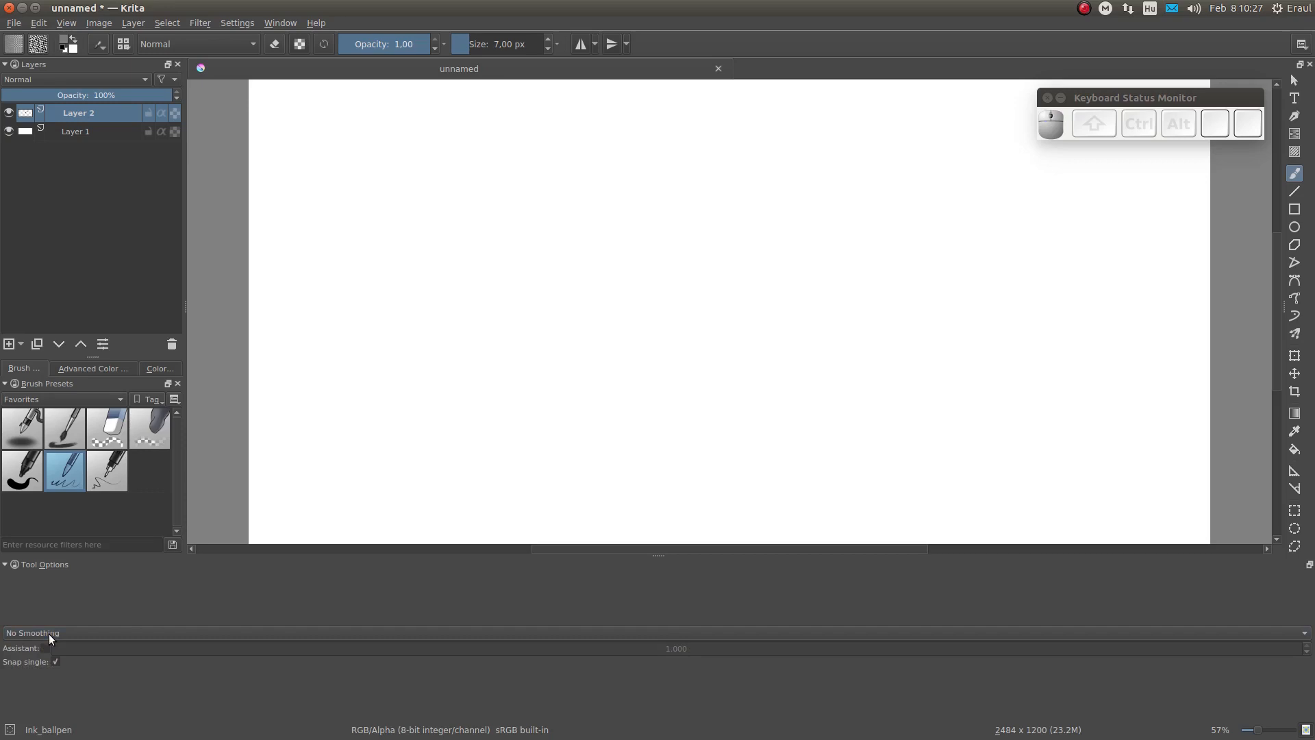
pyautogui.click(304, 100)
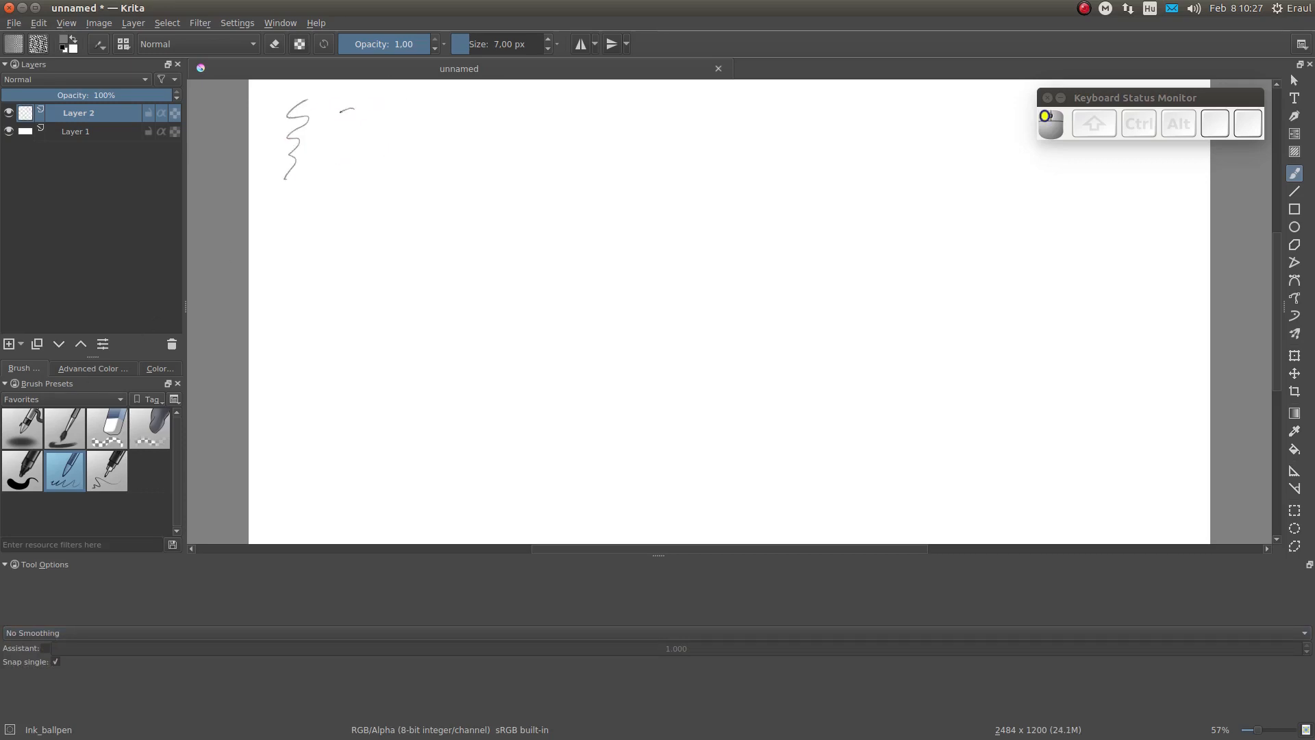
pyautogui.moveTo(352, 108); pyautogui.dragTo(377, 156)
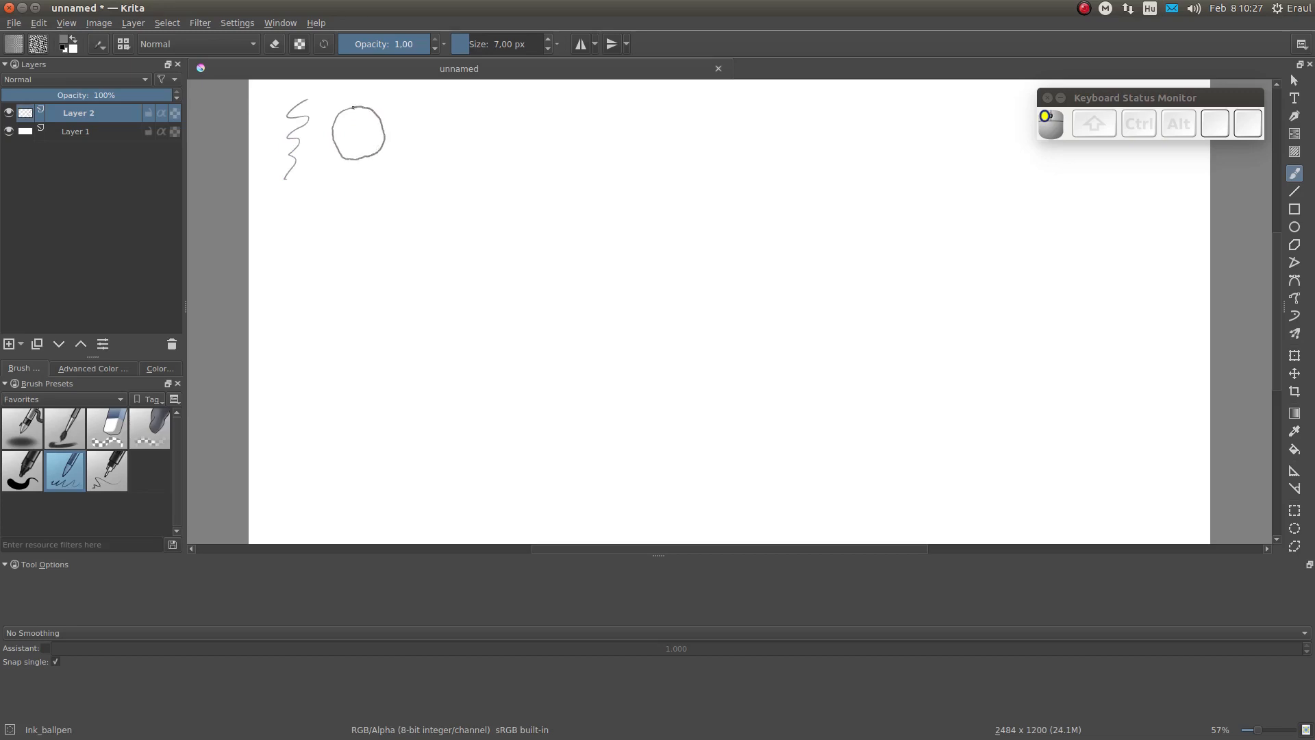
pyautogui.click(33, 632)
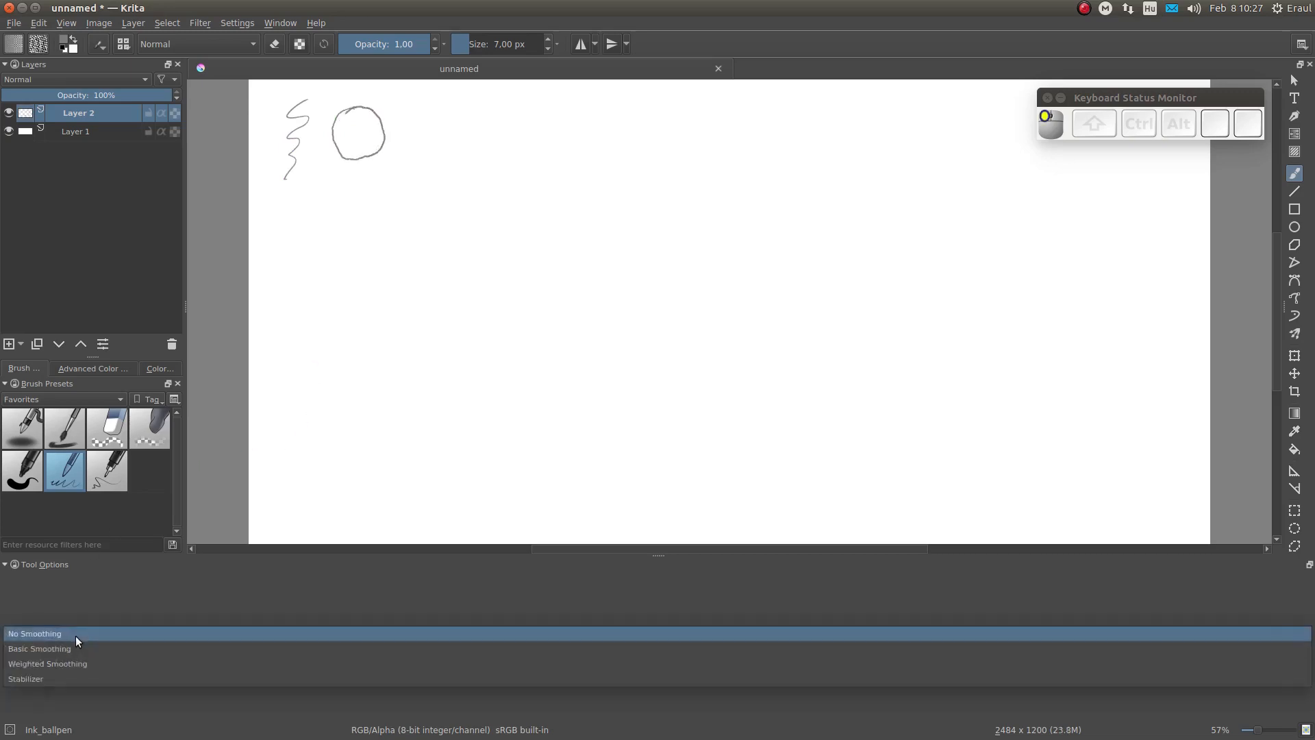
# Select Basic Smoothing and draw a squiggle and a two-stroke circle below the first pair.
pyautogui.click(38, 647)
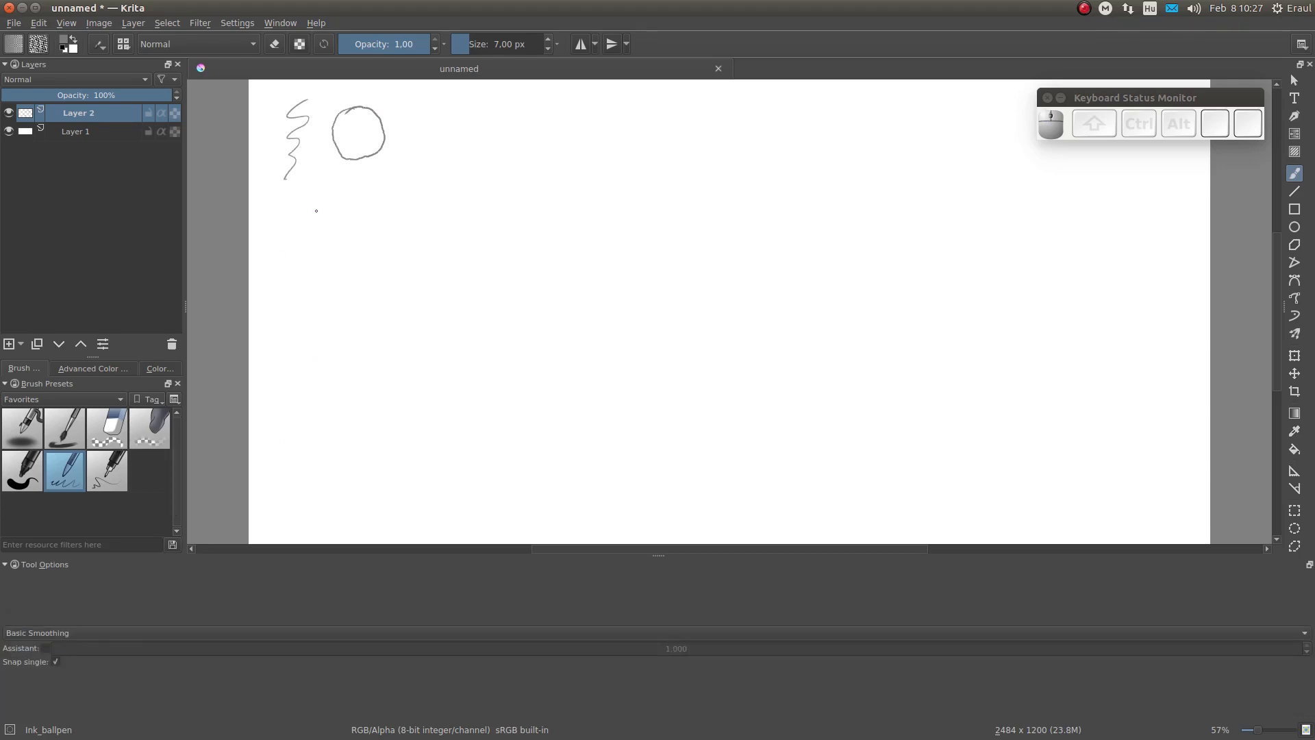
pyautogui.moveTo(289, 201); pyautogui.dragTo(294, 247)
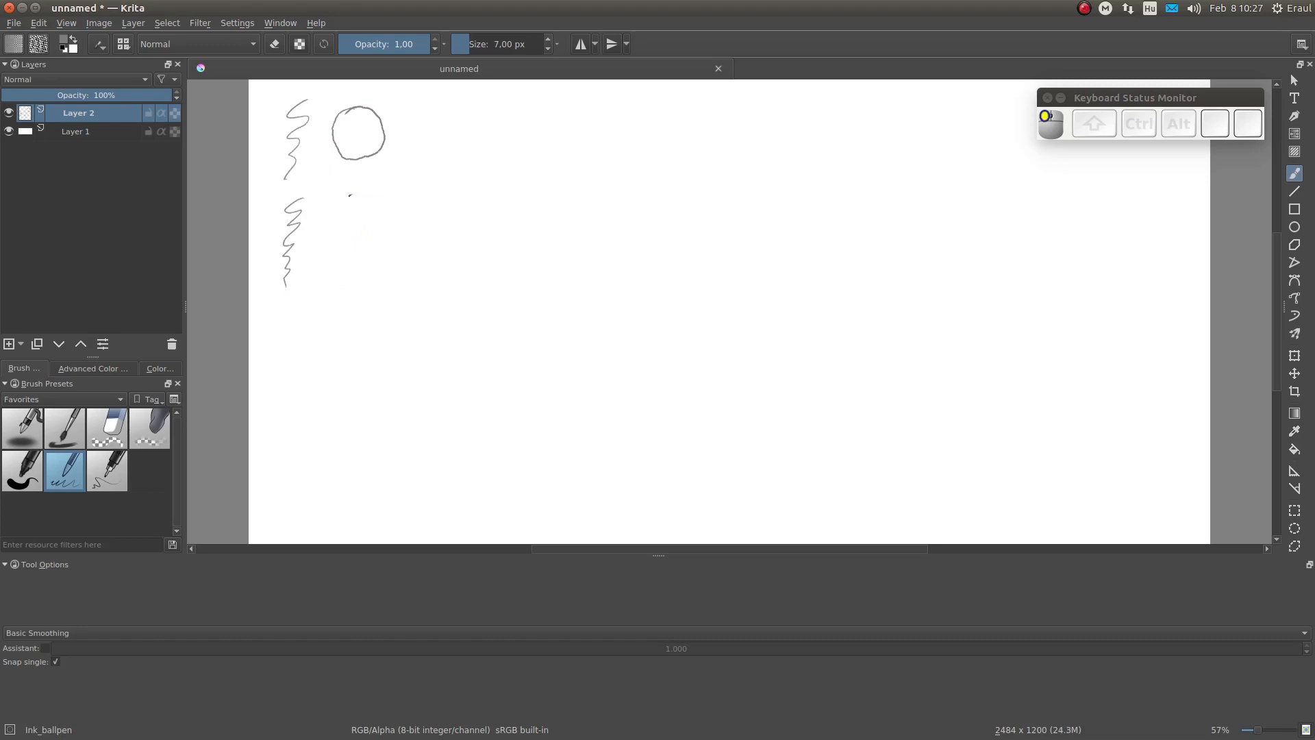
pyautogui.moveTo(344, 198); pyautogui.dragTo(366, 250)
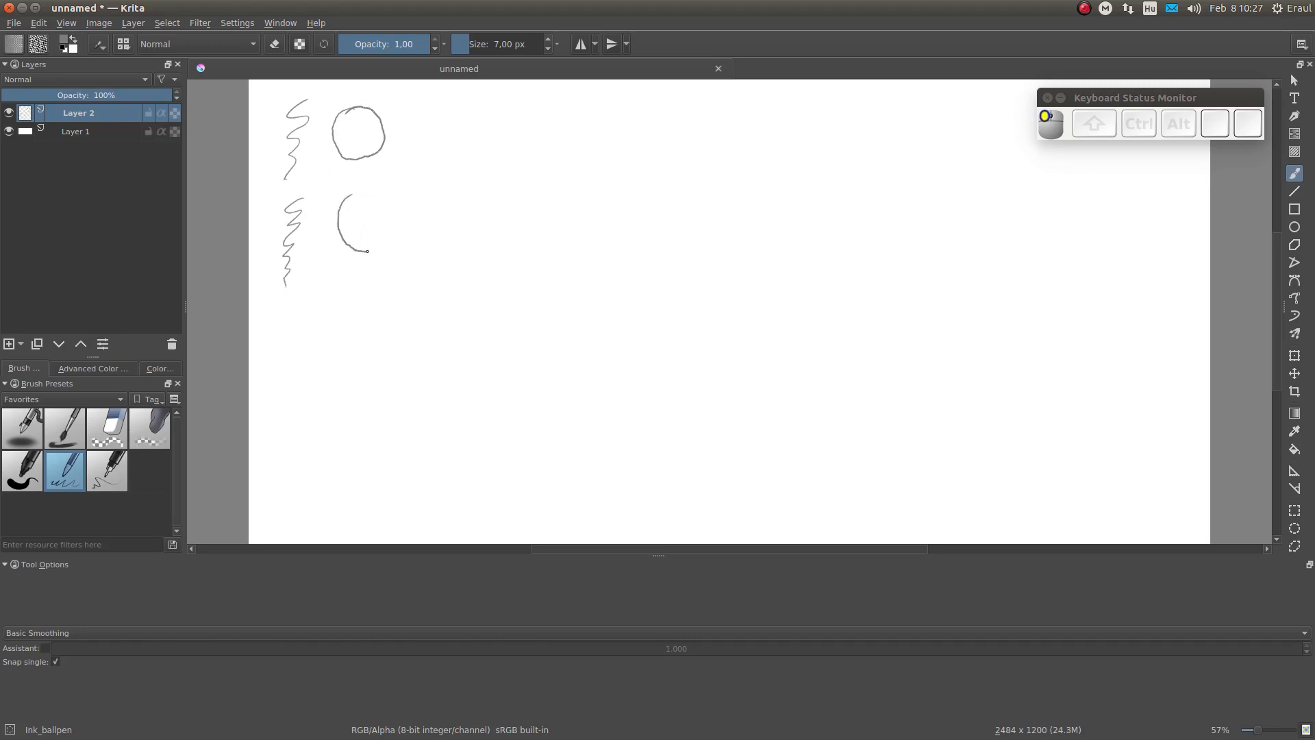
pyautogui.moveTo(382, 191); pyautogui.dragTo(366, 250)
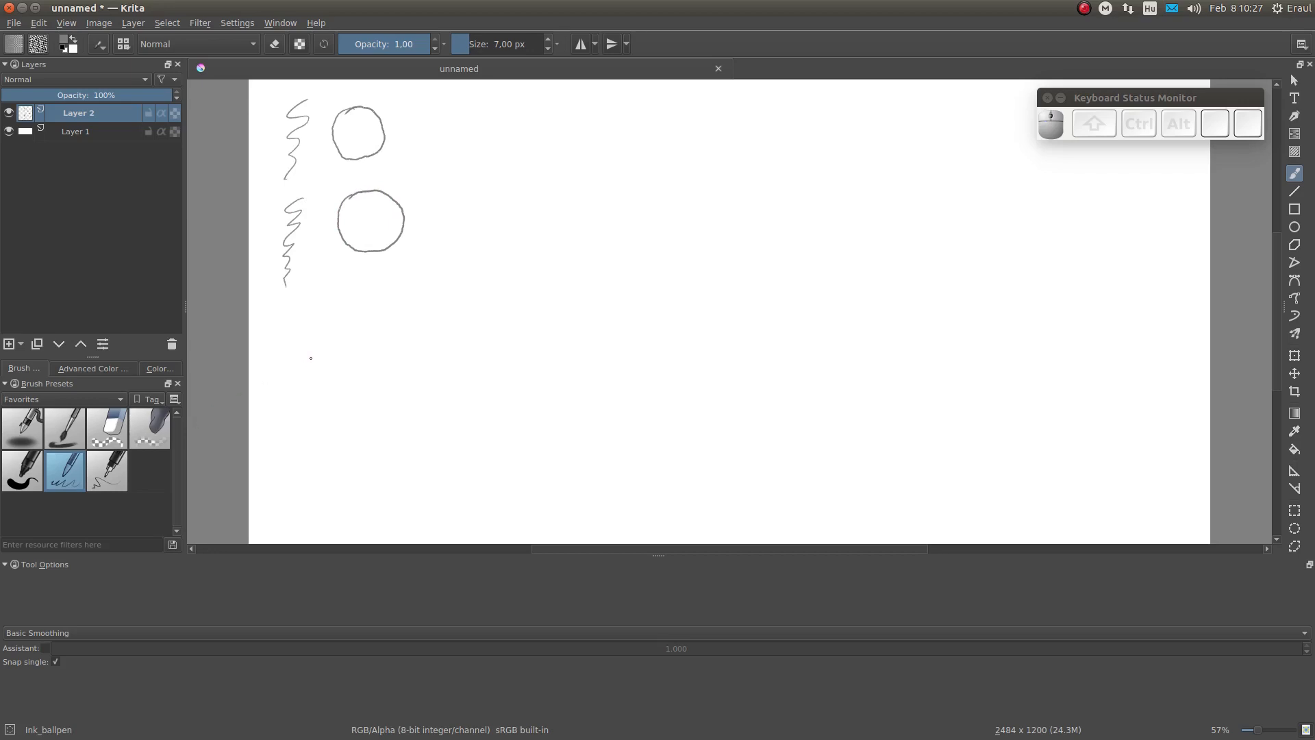
pyautogui.moveTo(425, 219)
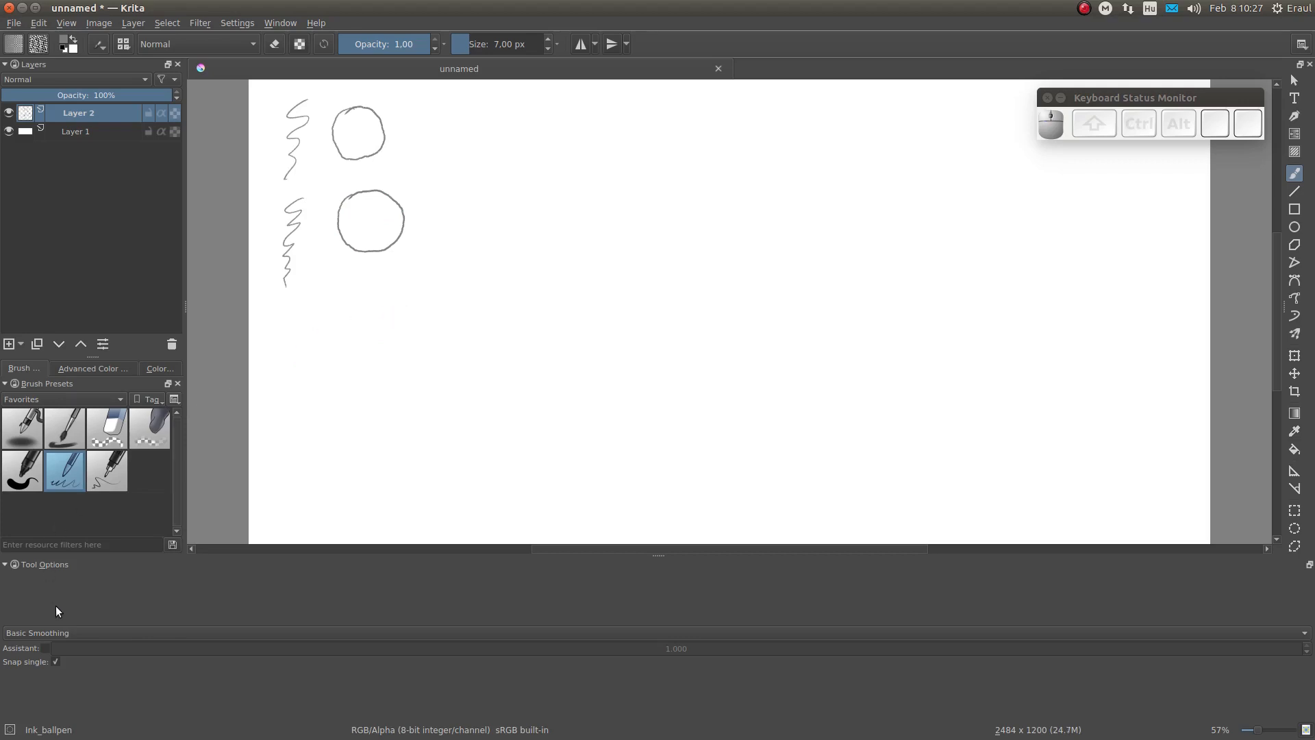
# Switch the smoothing mode to Weighted Smoothing.
pyautogui.click(37, 632)
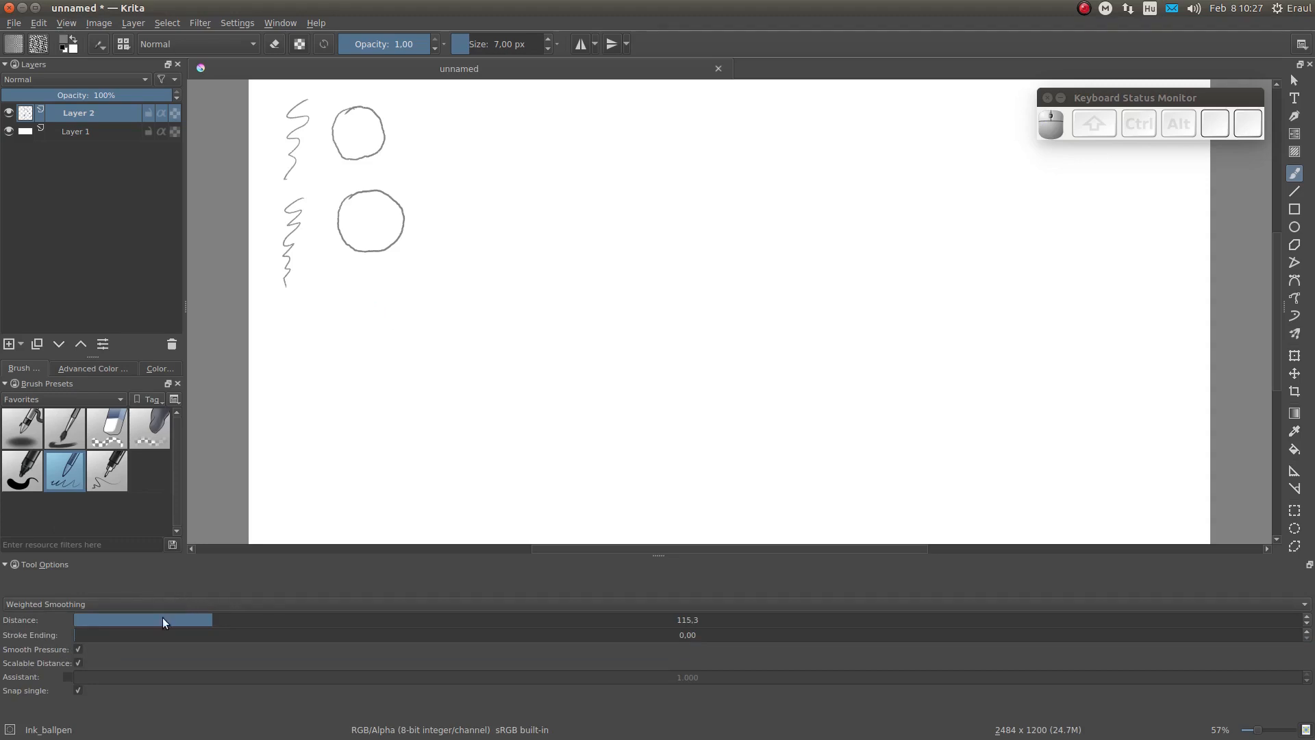
pyautogui.moveTo(396, 363)
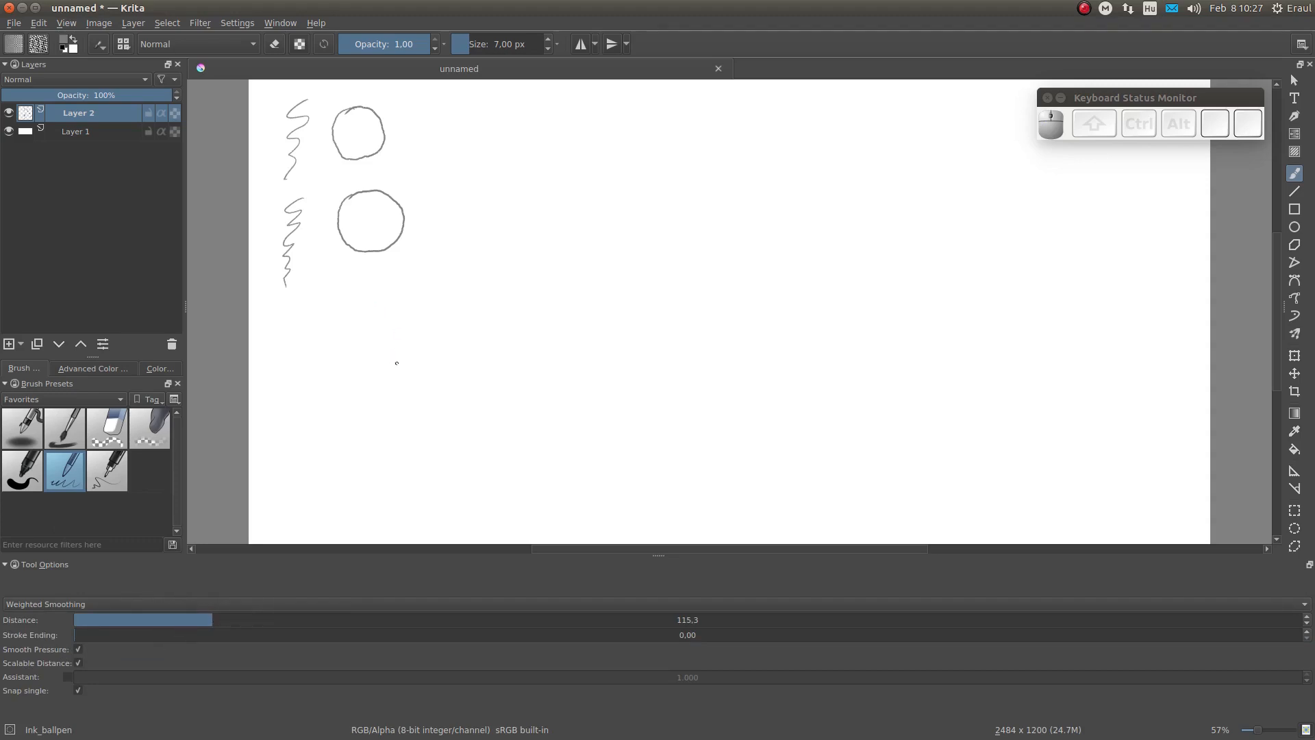
pyautogui.moveTo(381, 628)
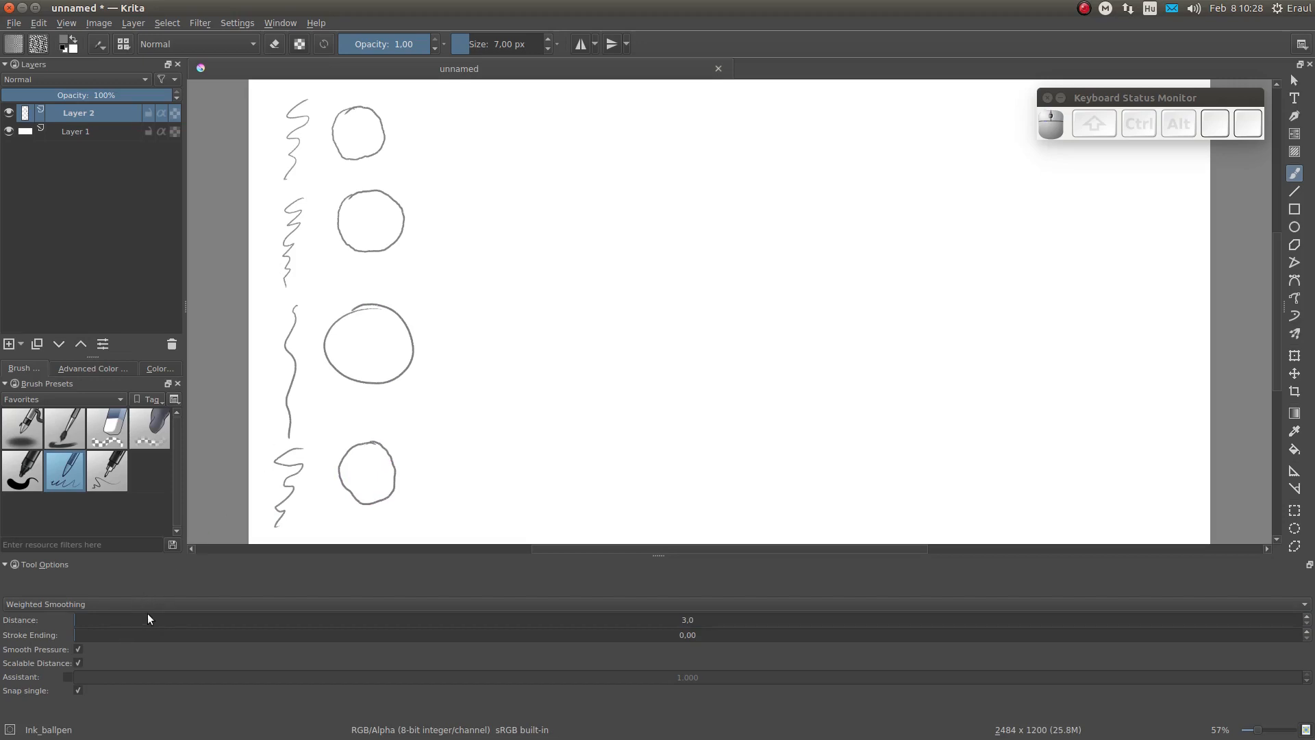
pyautogui.moveTo(139, 631)
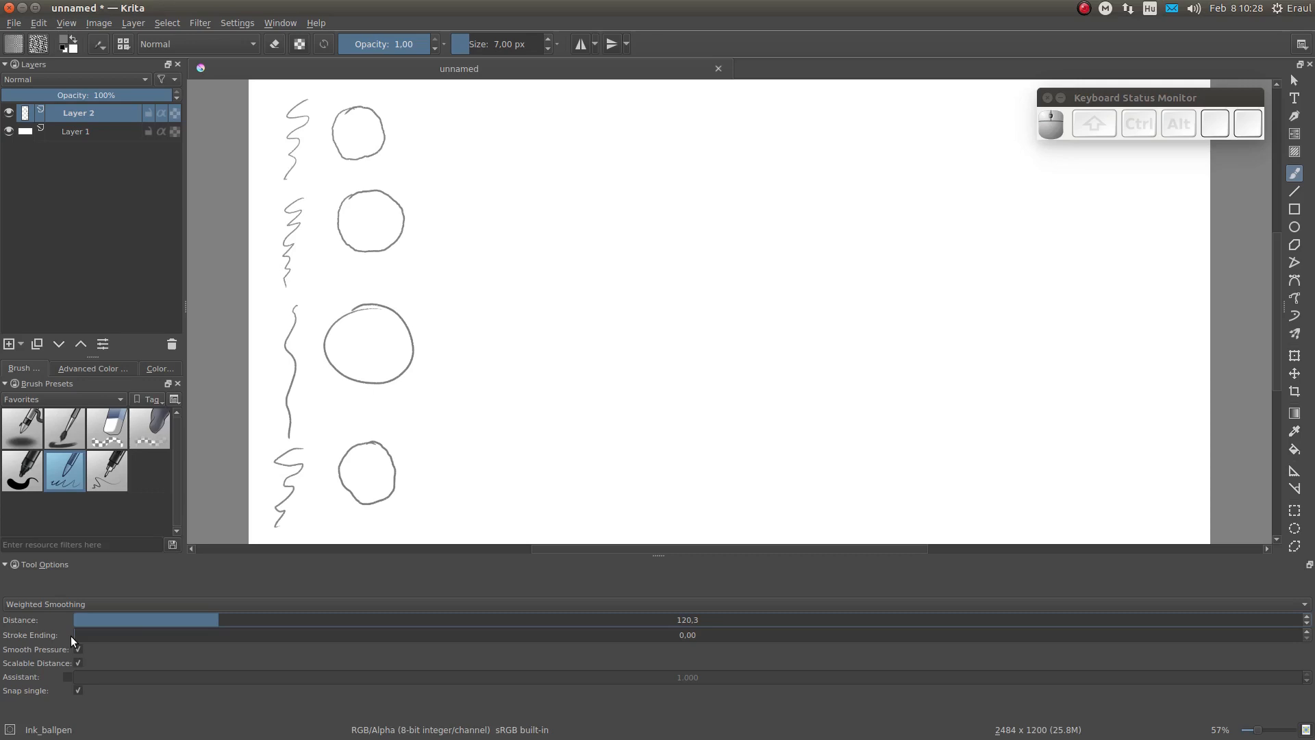
pyautogui.moveTo(1270, 659)
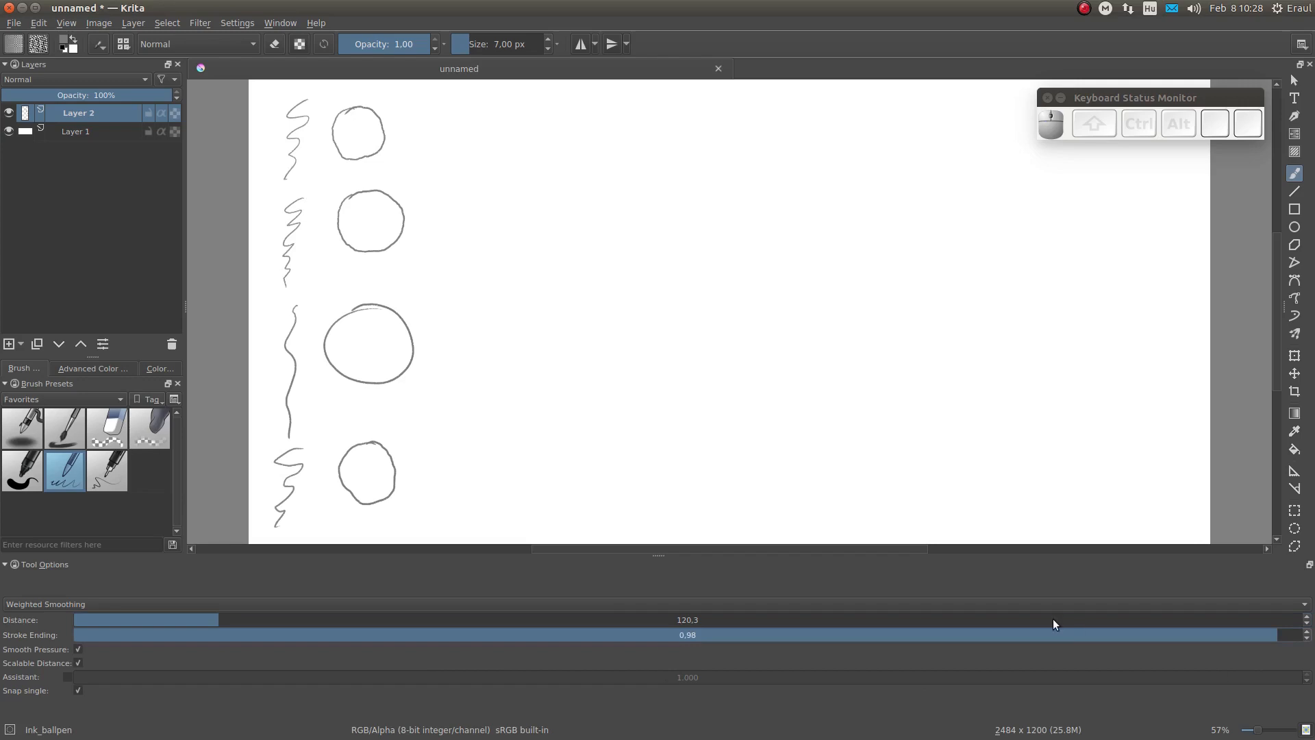
pyautogui.moveTo(568, 140)
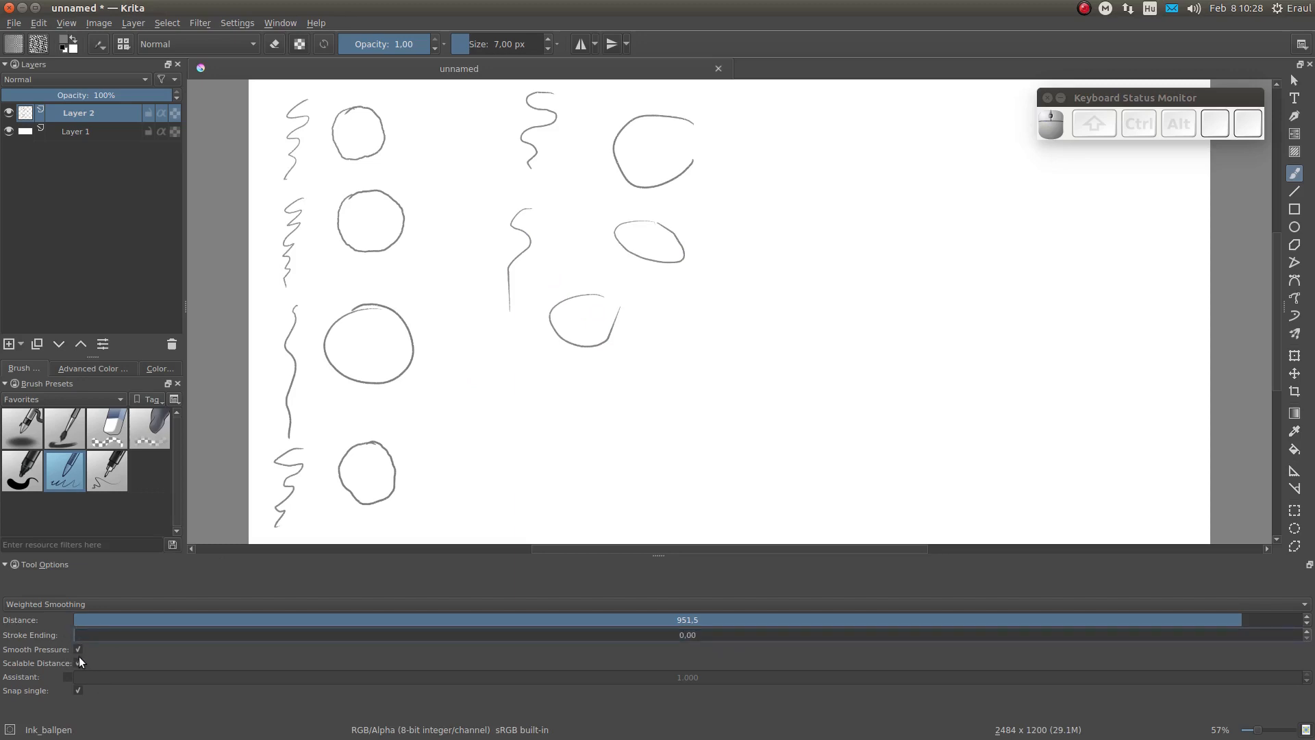
# Turn off the Smooth Pressure option in Tool Options.
pyautogui.click(78, 662)
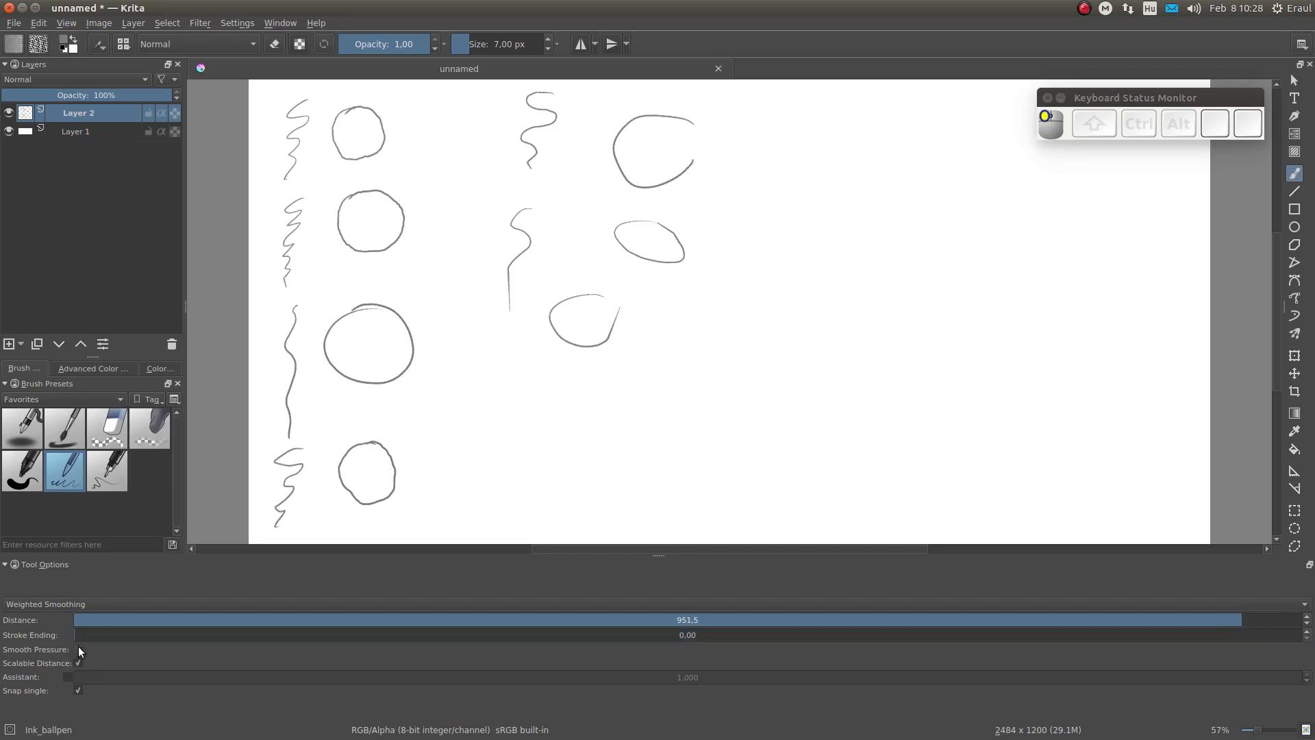
pyautogui.moveTo(83, 640)
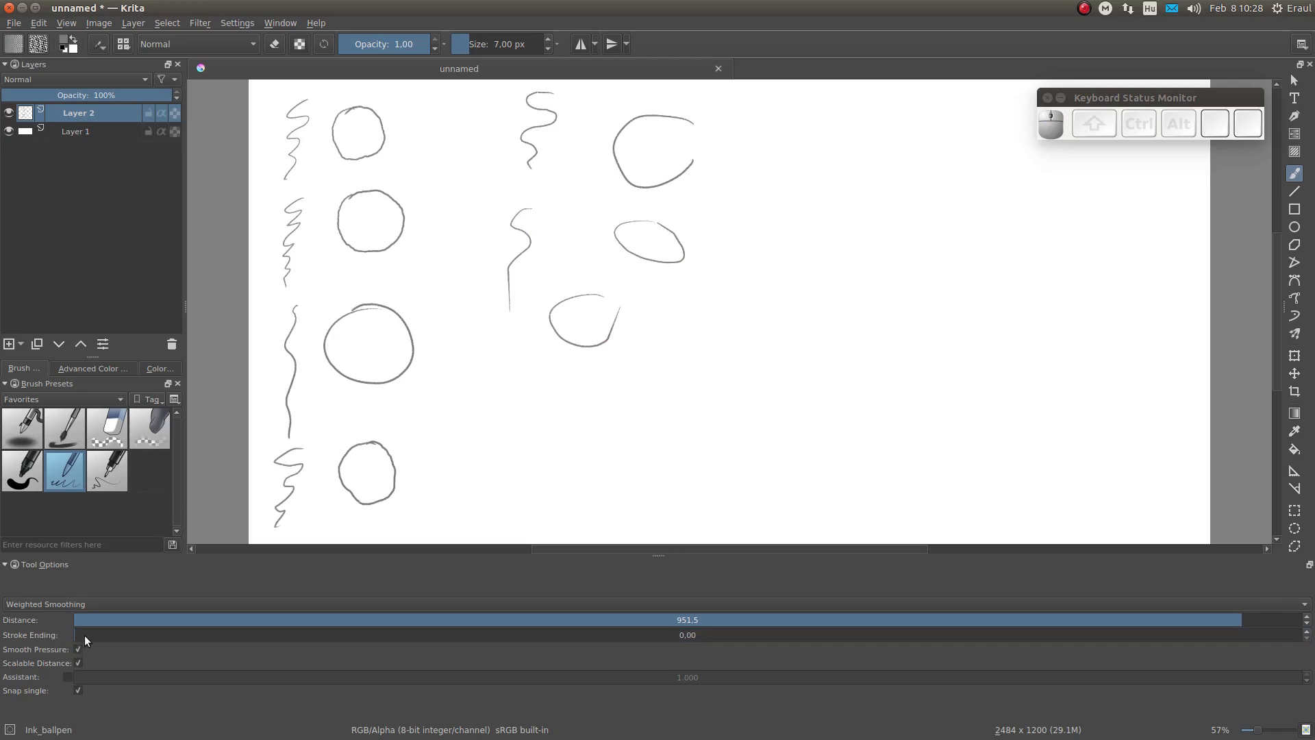
pyautogui.click(21, 470)
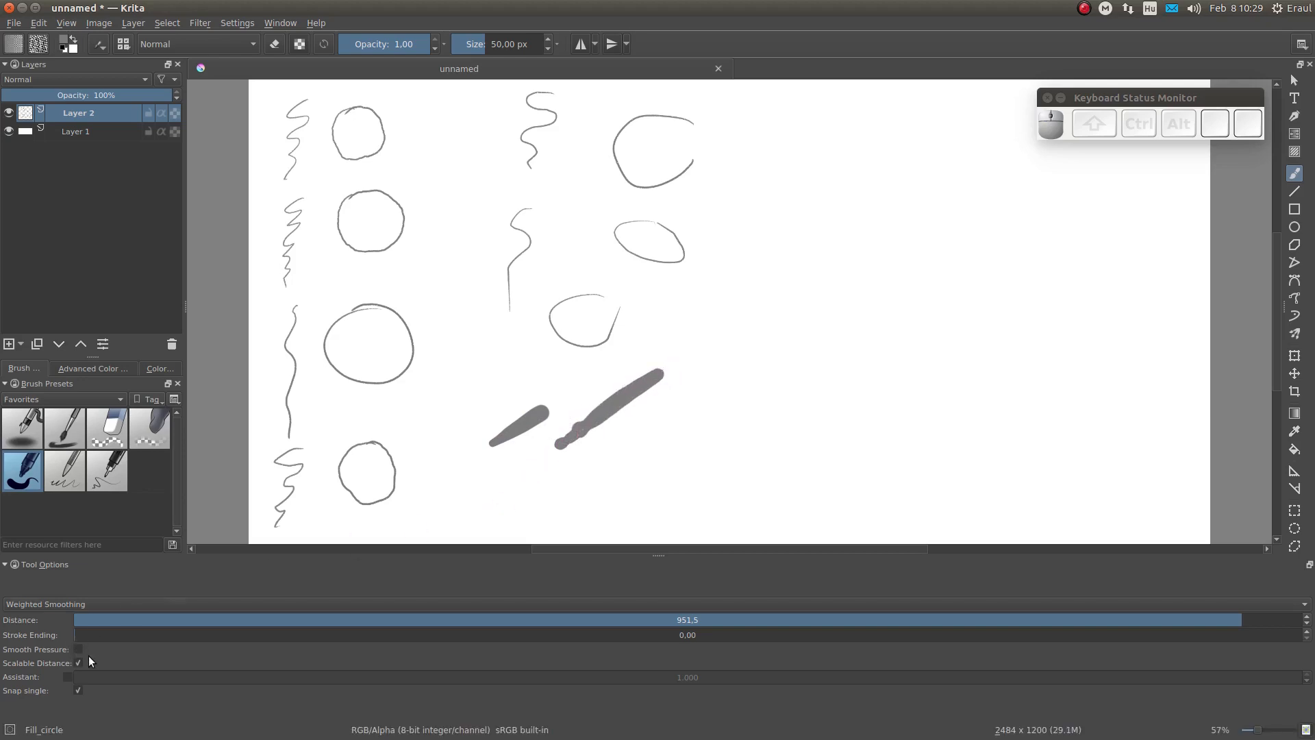
# Re-check the Smooth Pressure option in Tool Options.
pyautogui.click(78, 662)
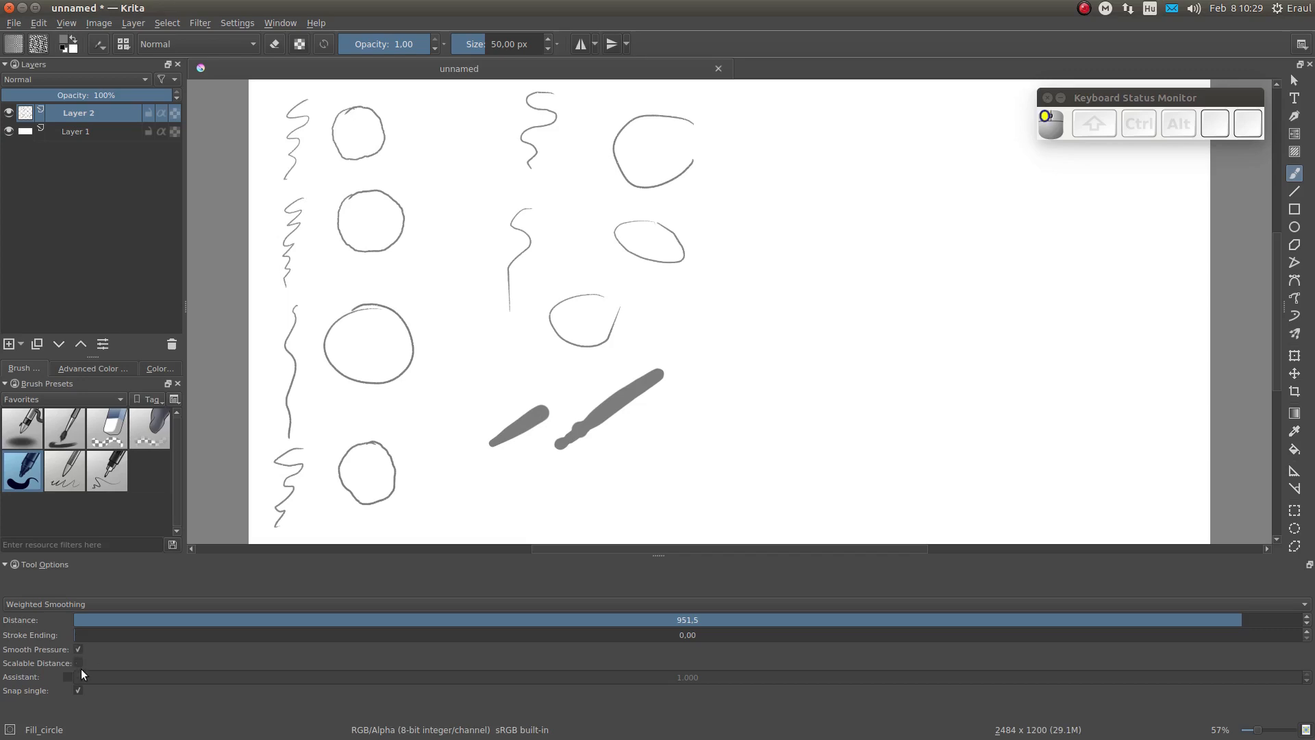
pyautogui.click(78, 663)
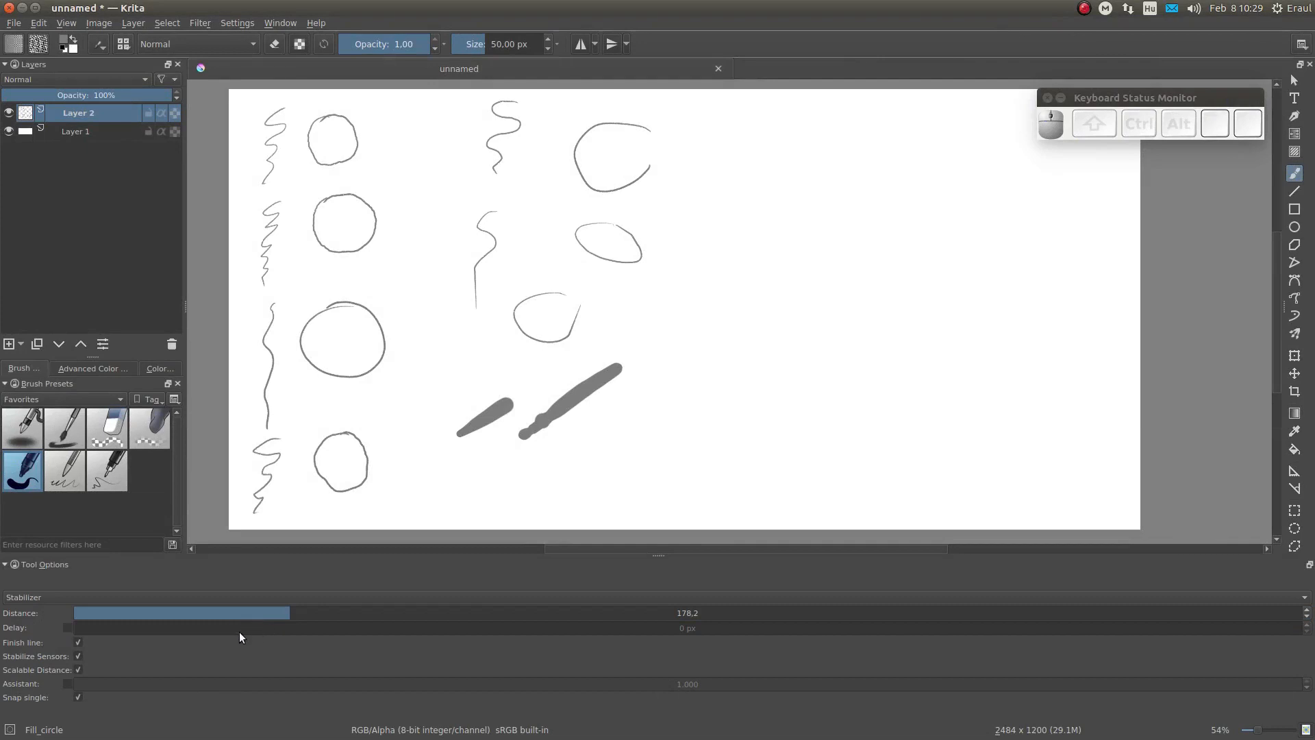
pyautogui.moveTo(425, 602)
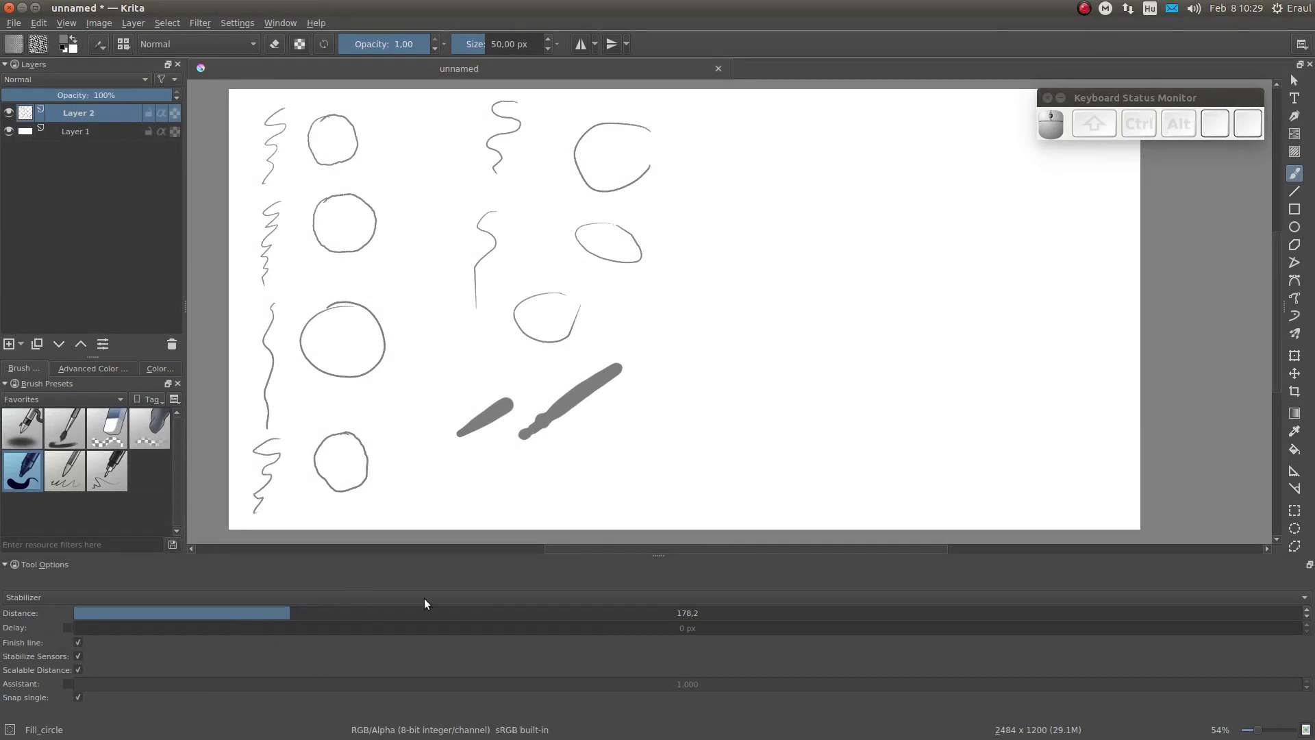
pyautogui.moveTo(496, 267)
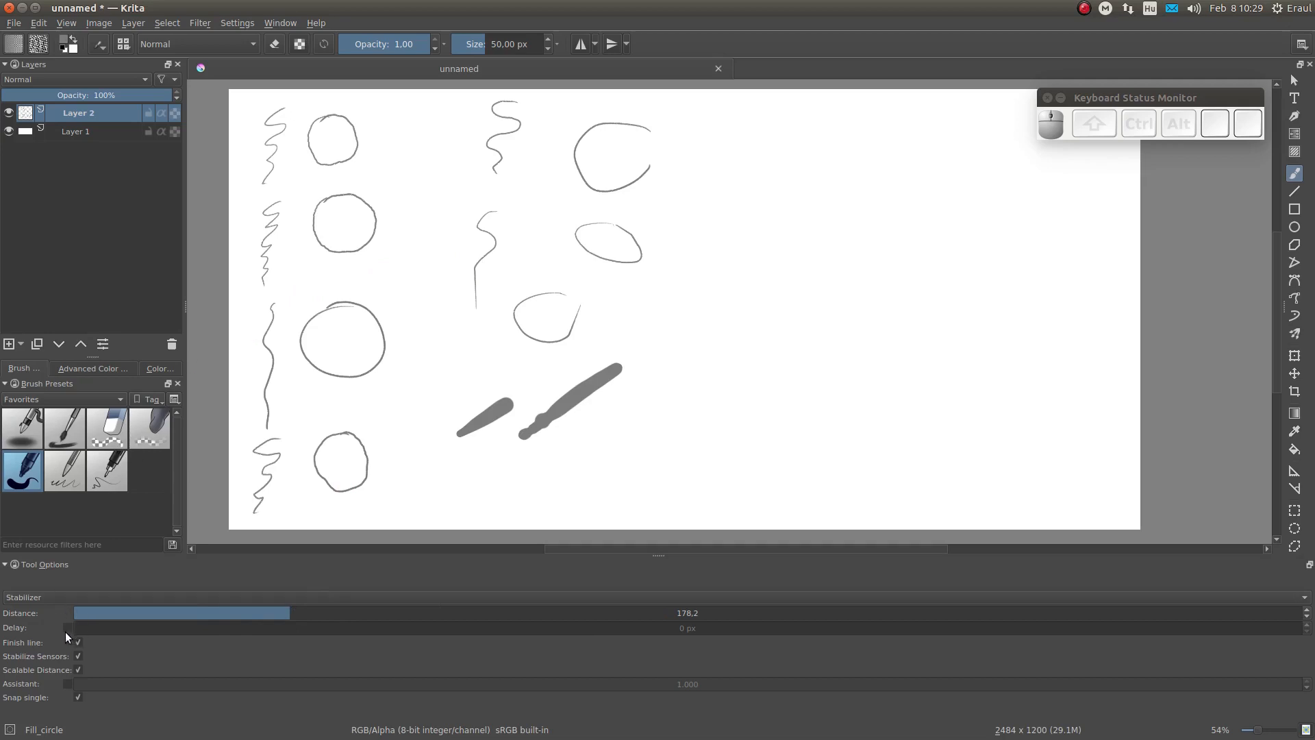
# Enable the stabilizer Delay option at 88 px.
pyautogui.click(77, 642)
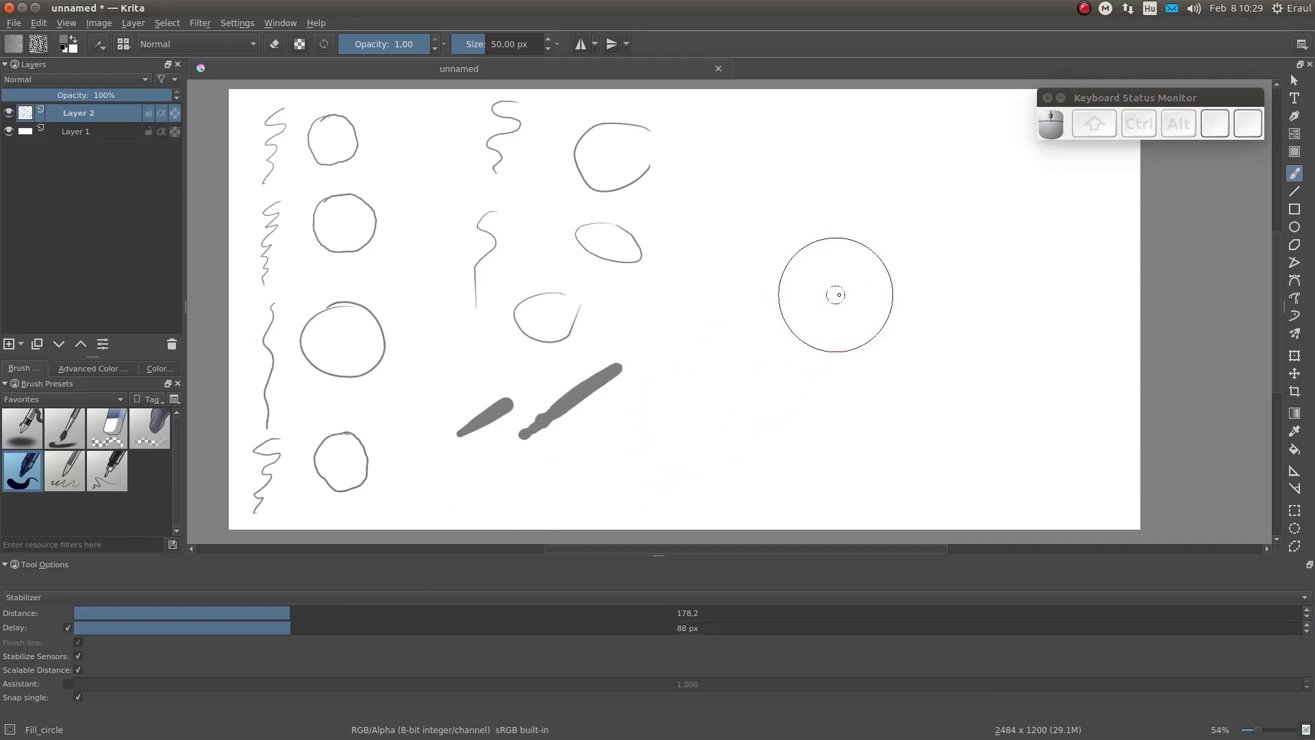
pyautogui.moveTo(851, 277)
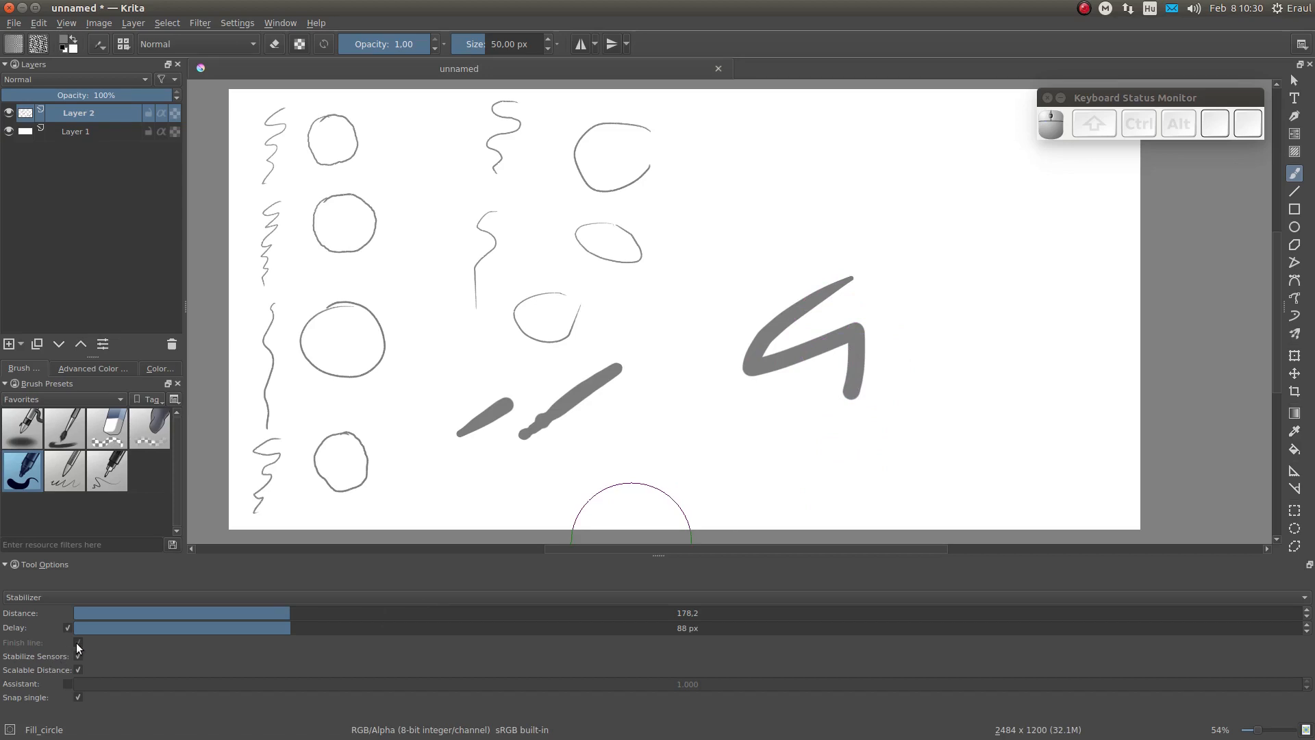
# Toggle the stabilizer Delay off and on, then select the 7 px Ink_ballpen preset.
pyautogui.click(78, 647)
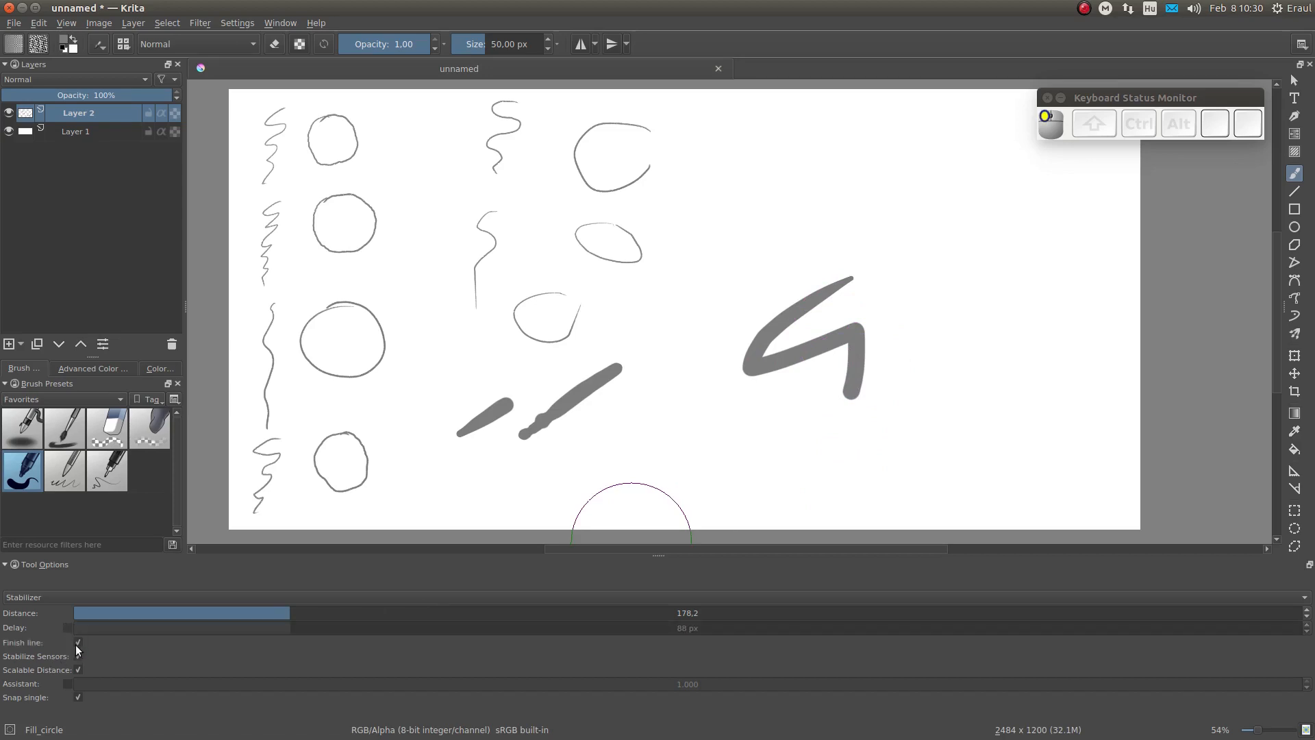
pyautogui.click(80, 627)
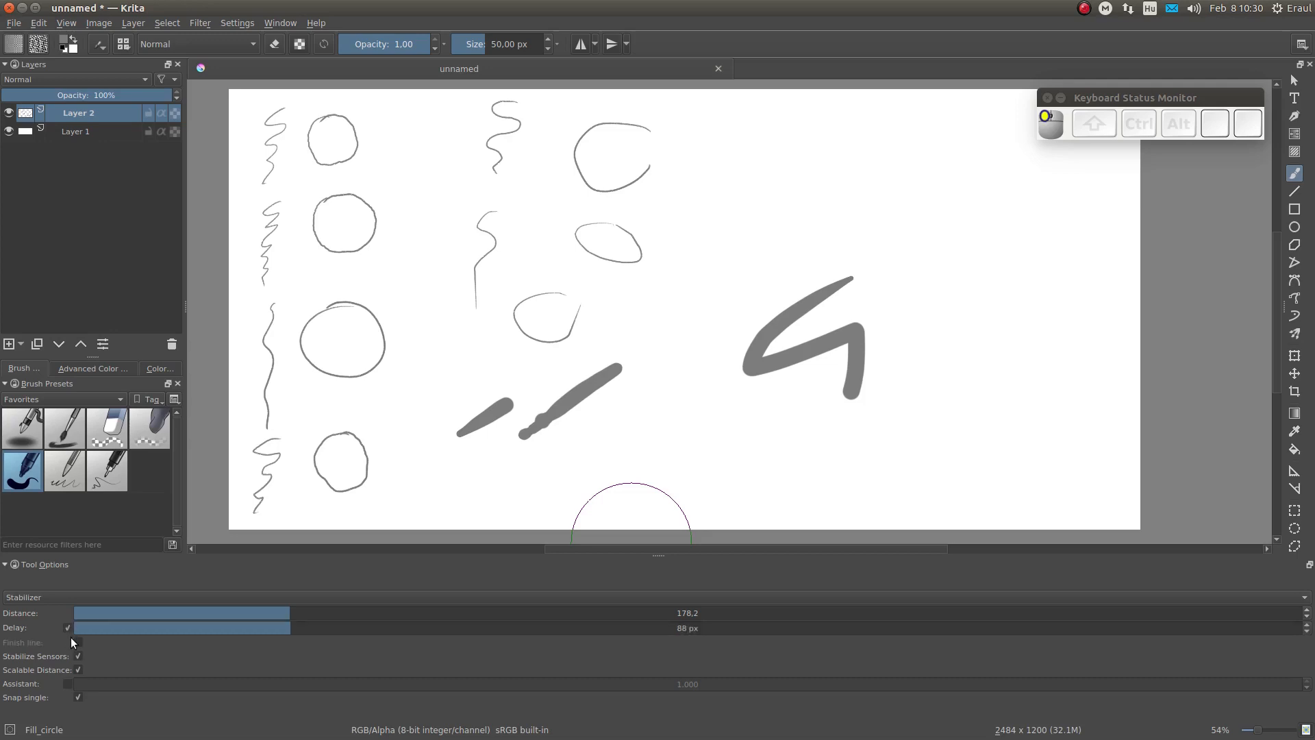
pyautogui.moveTo(79, 659)
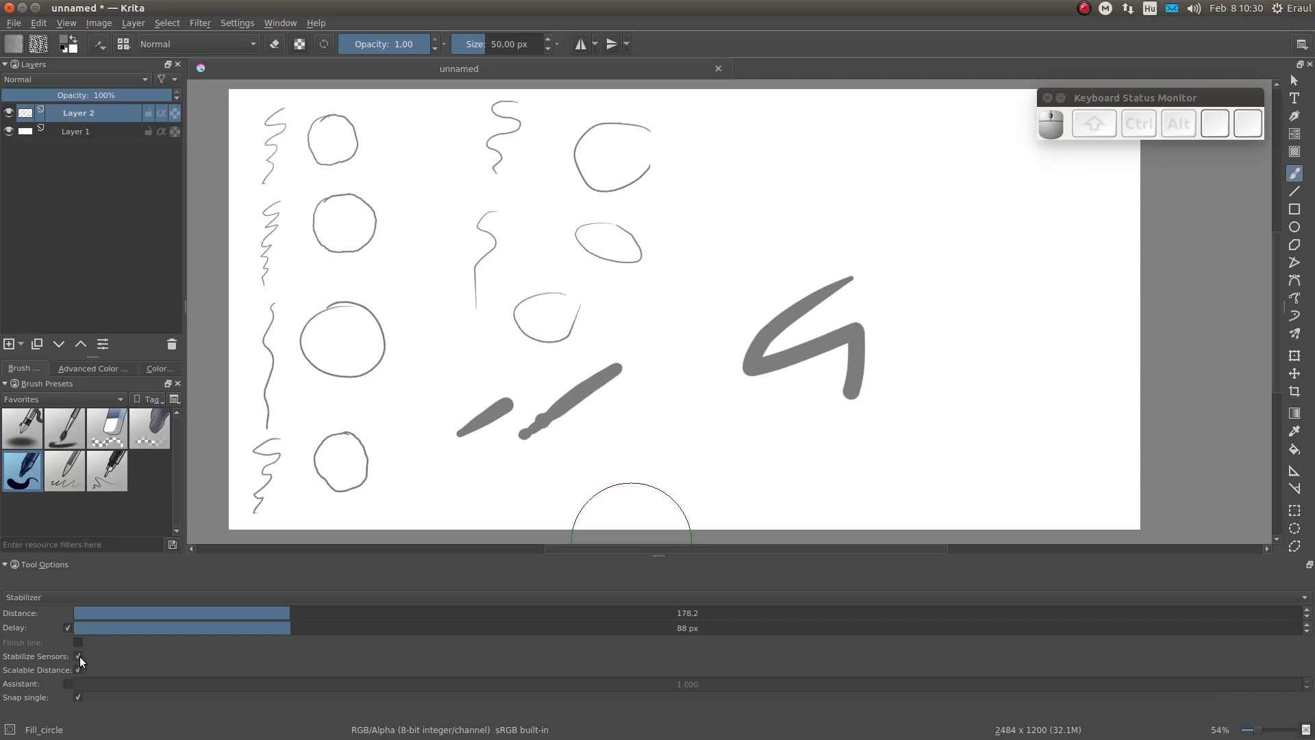
pyautogui.moveTo(85, 661)
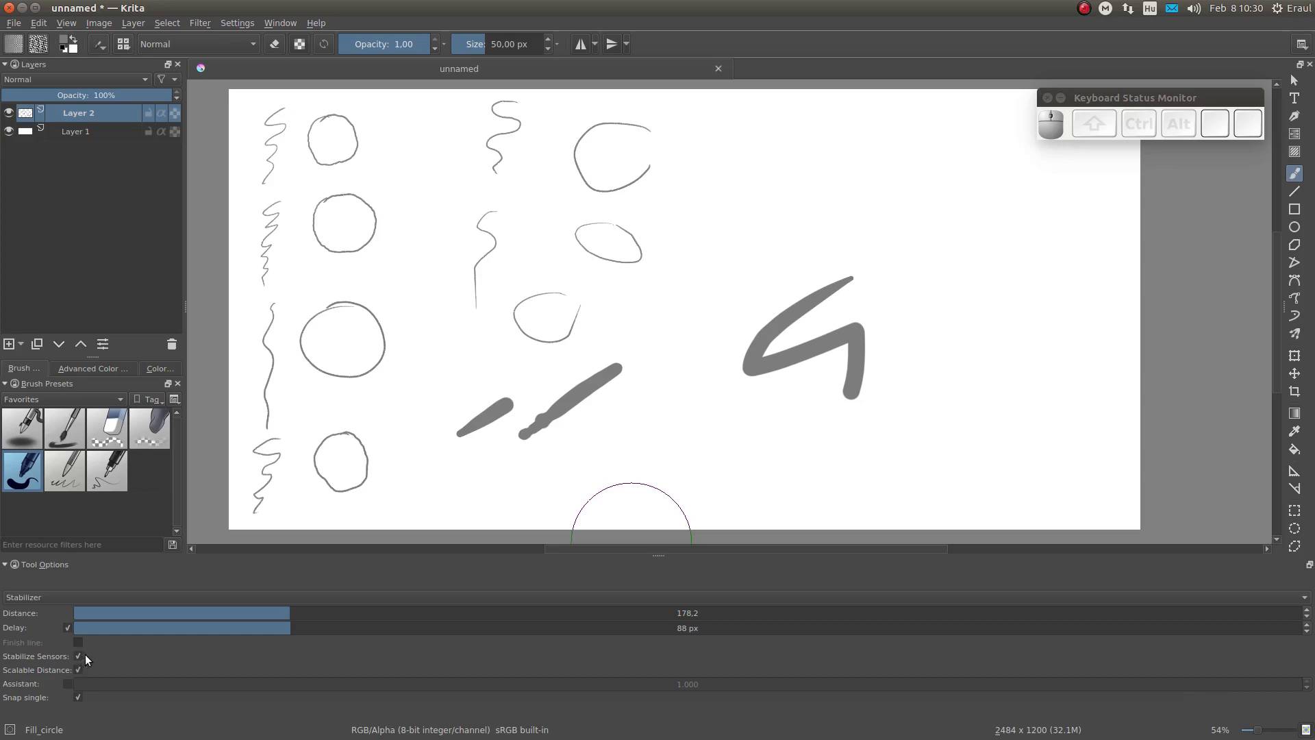
pyautogui.moveTo(123, 653)
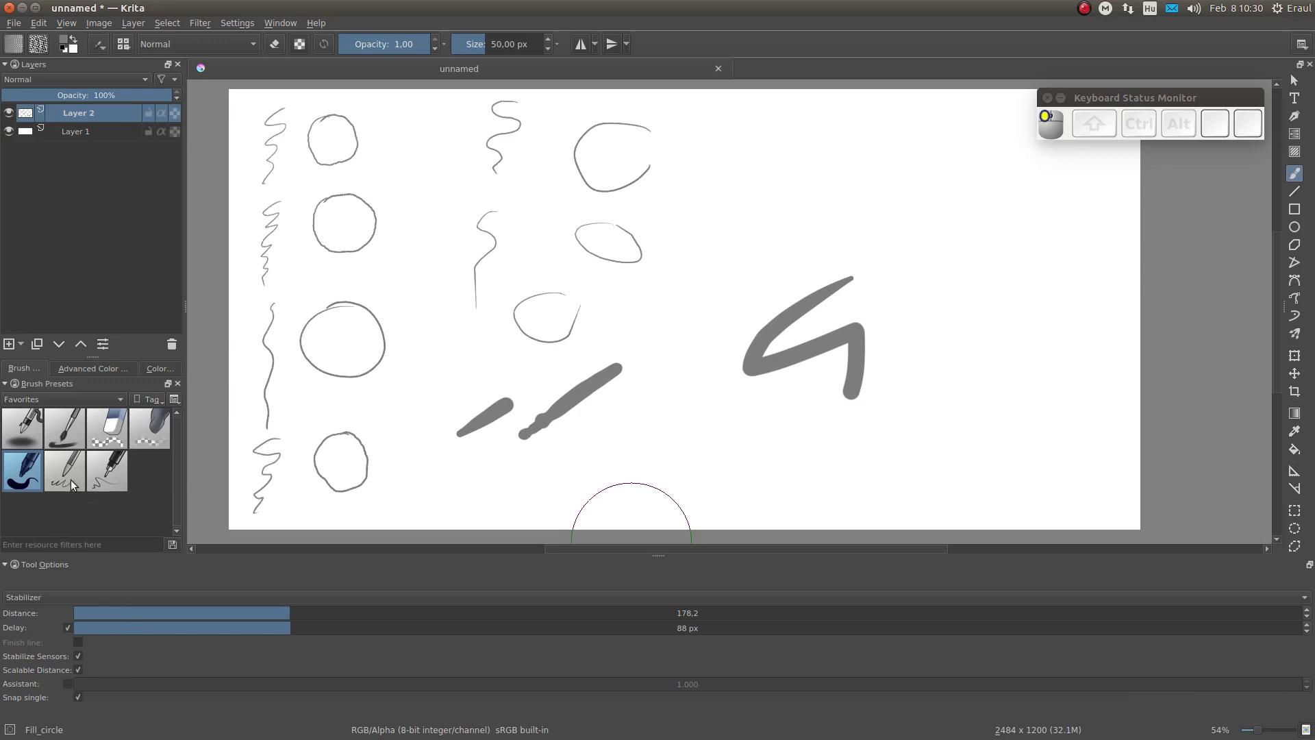
pyautogui.click(66, 470)
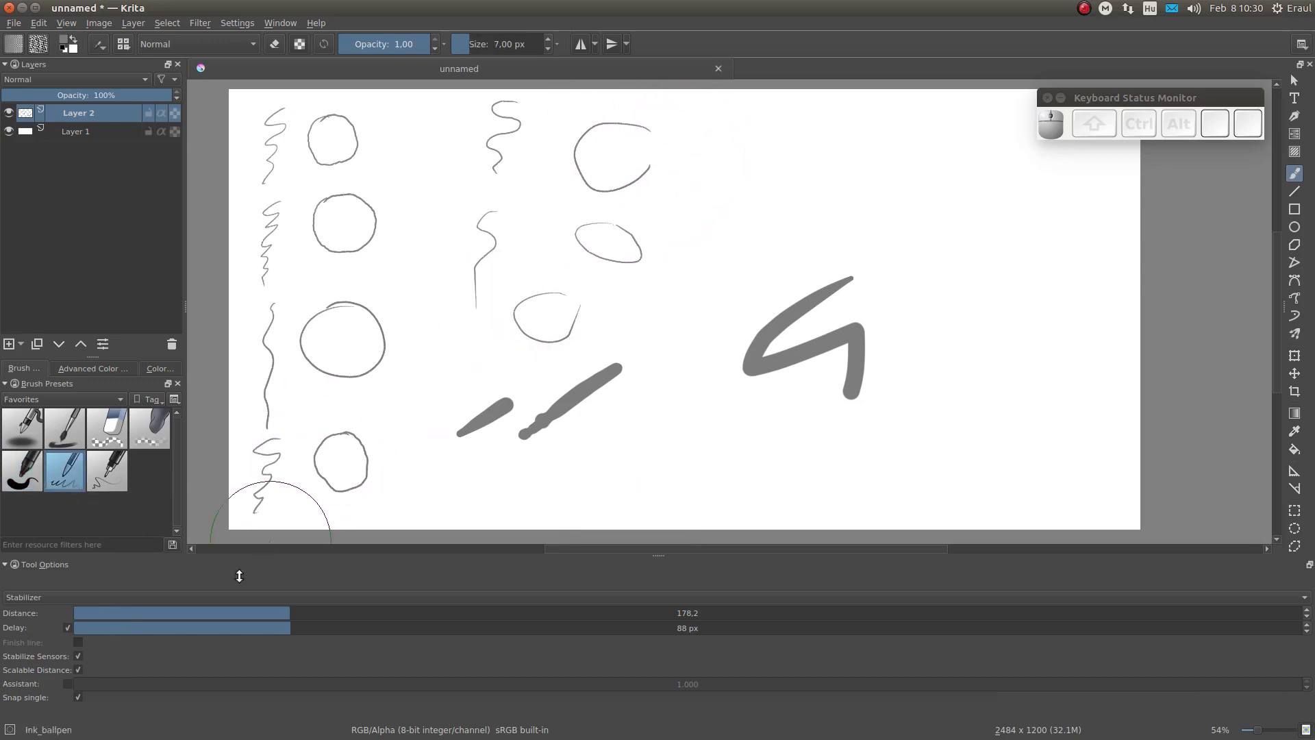